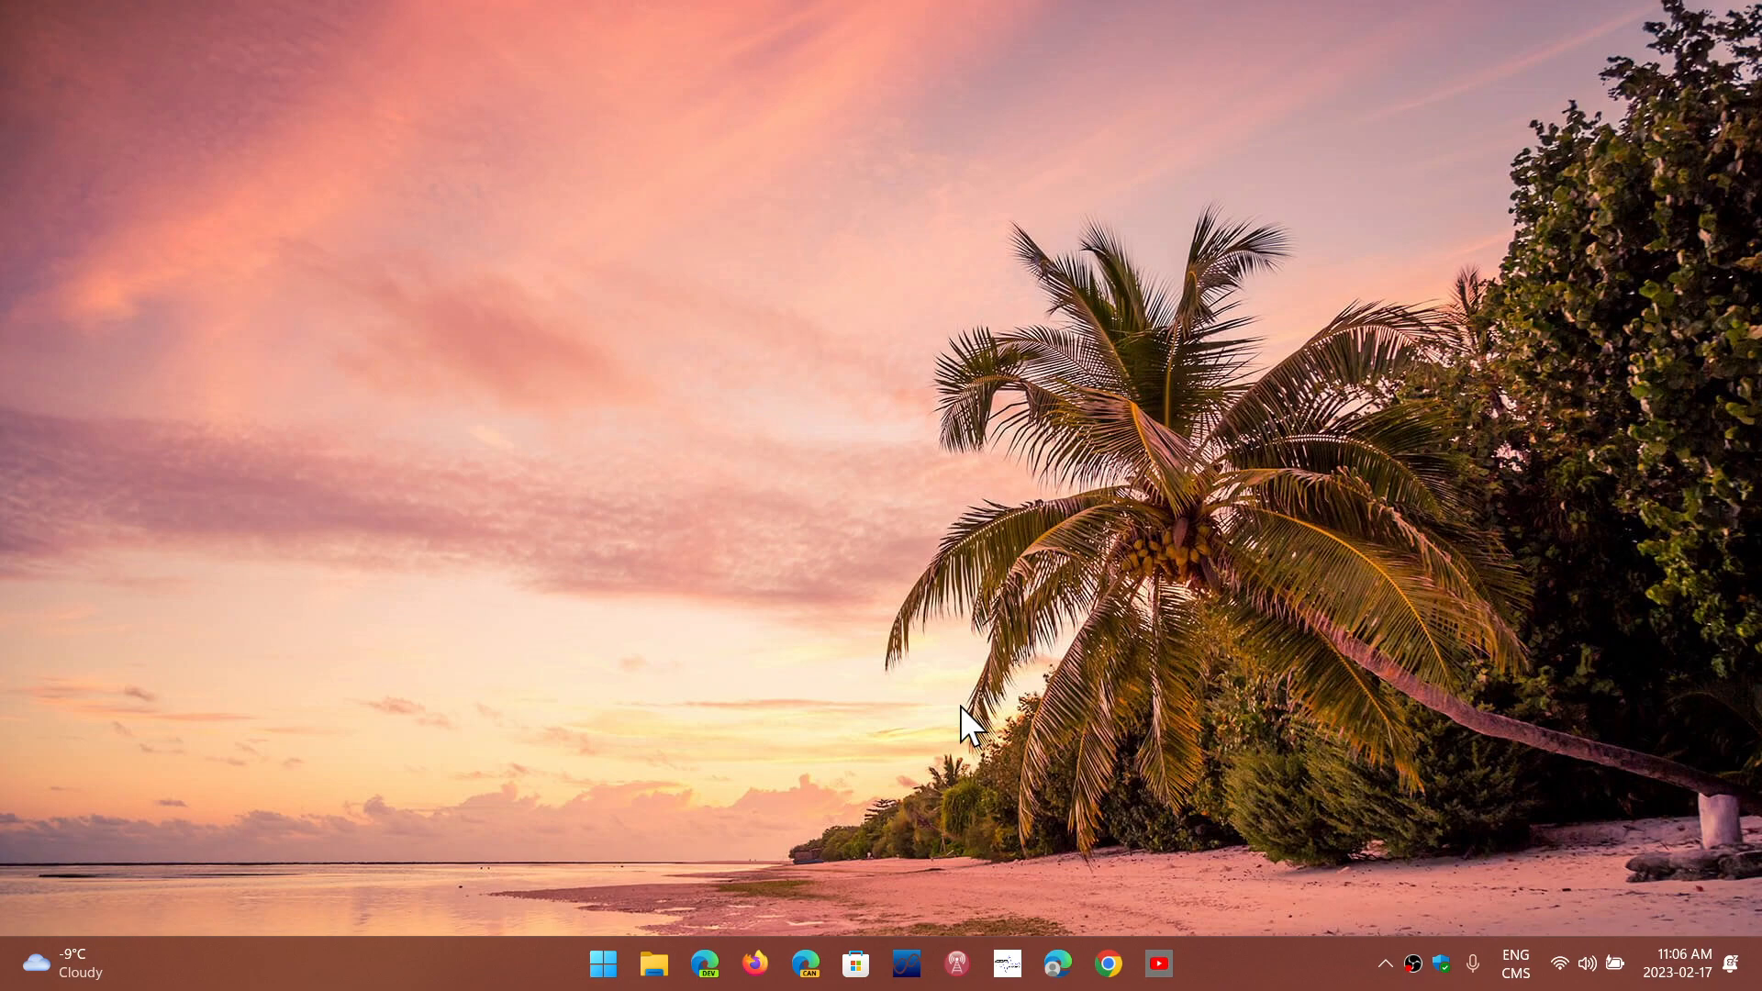
mouse_move(607, 927)
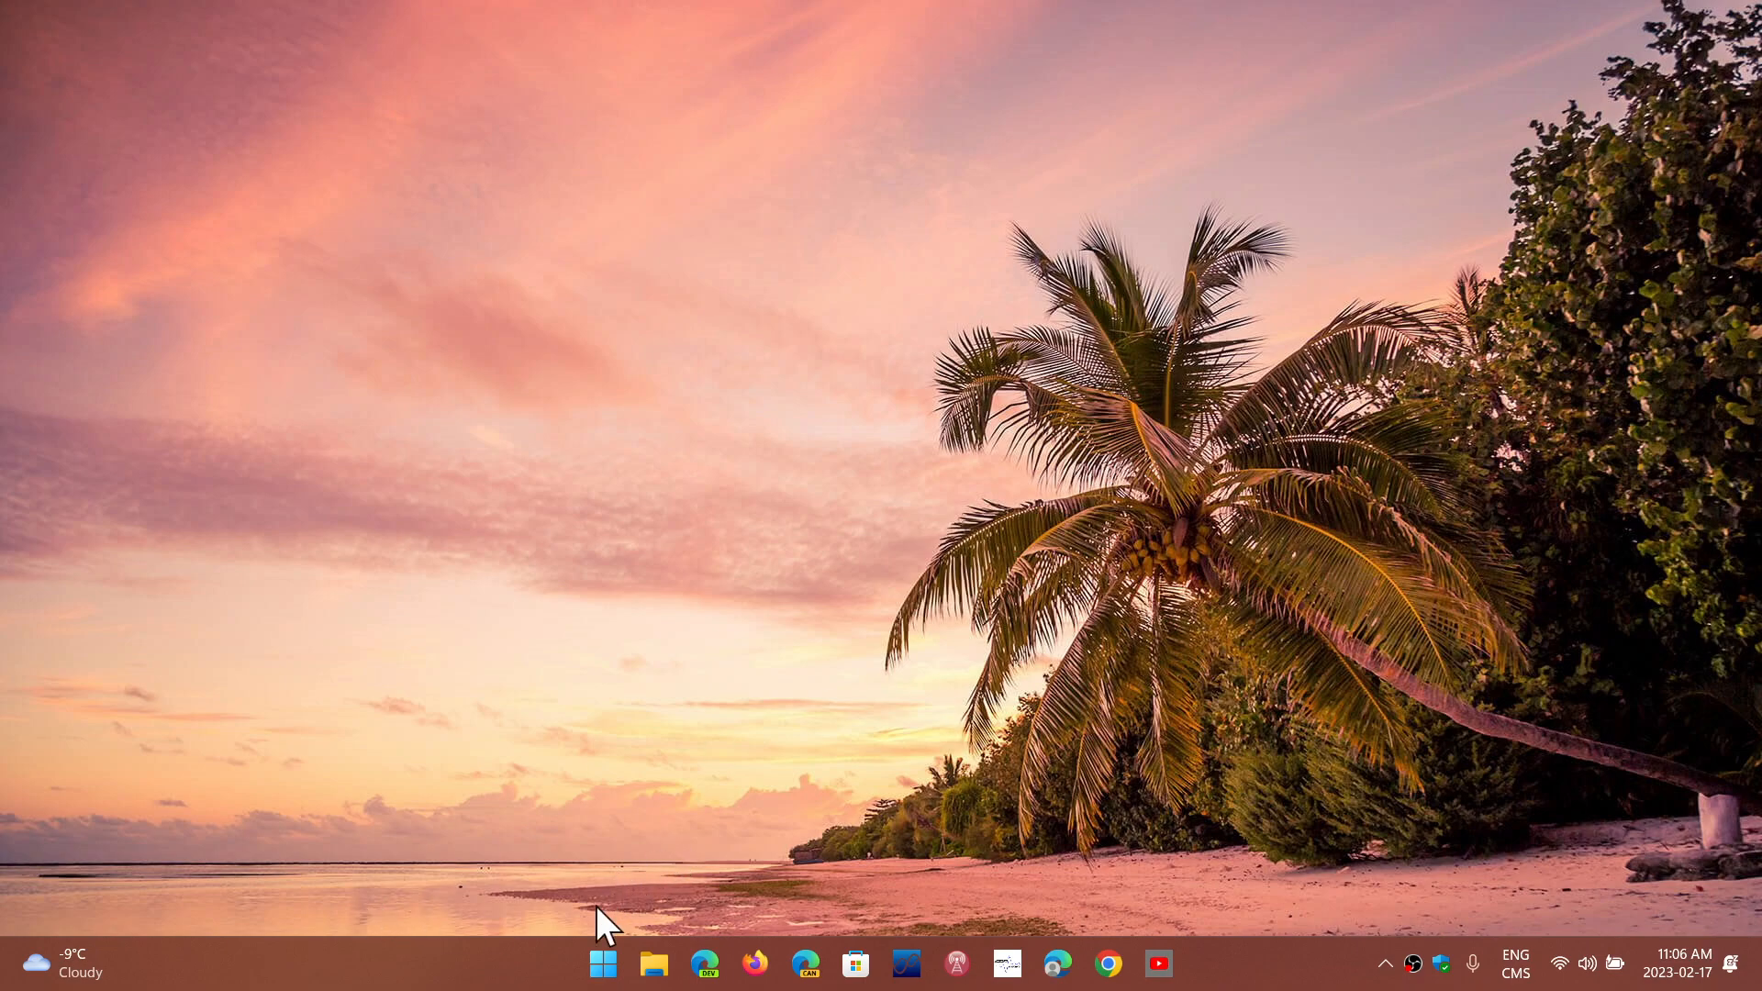
mouse_move(603, 965)
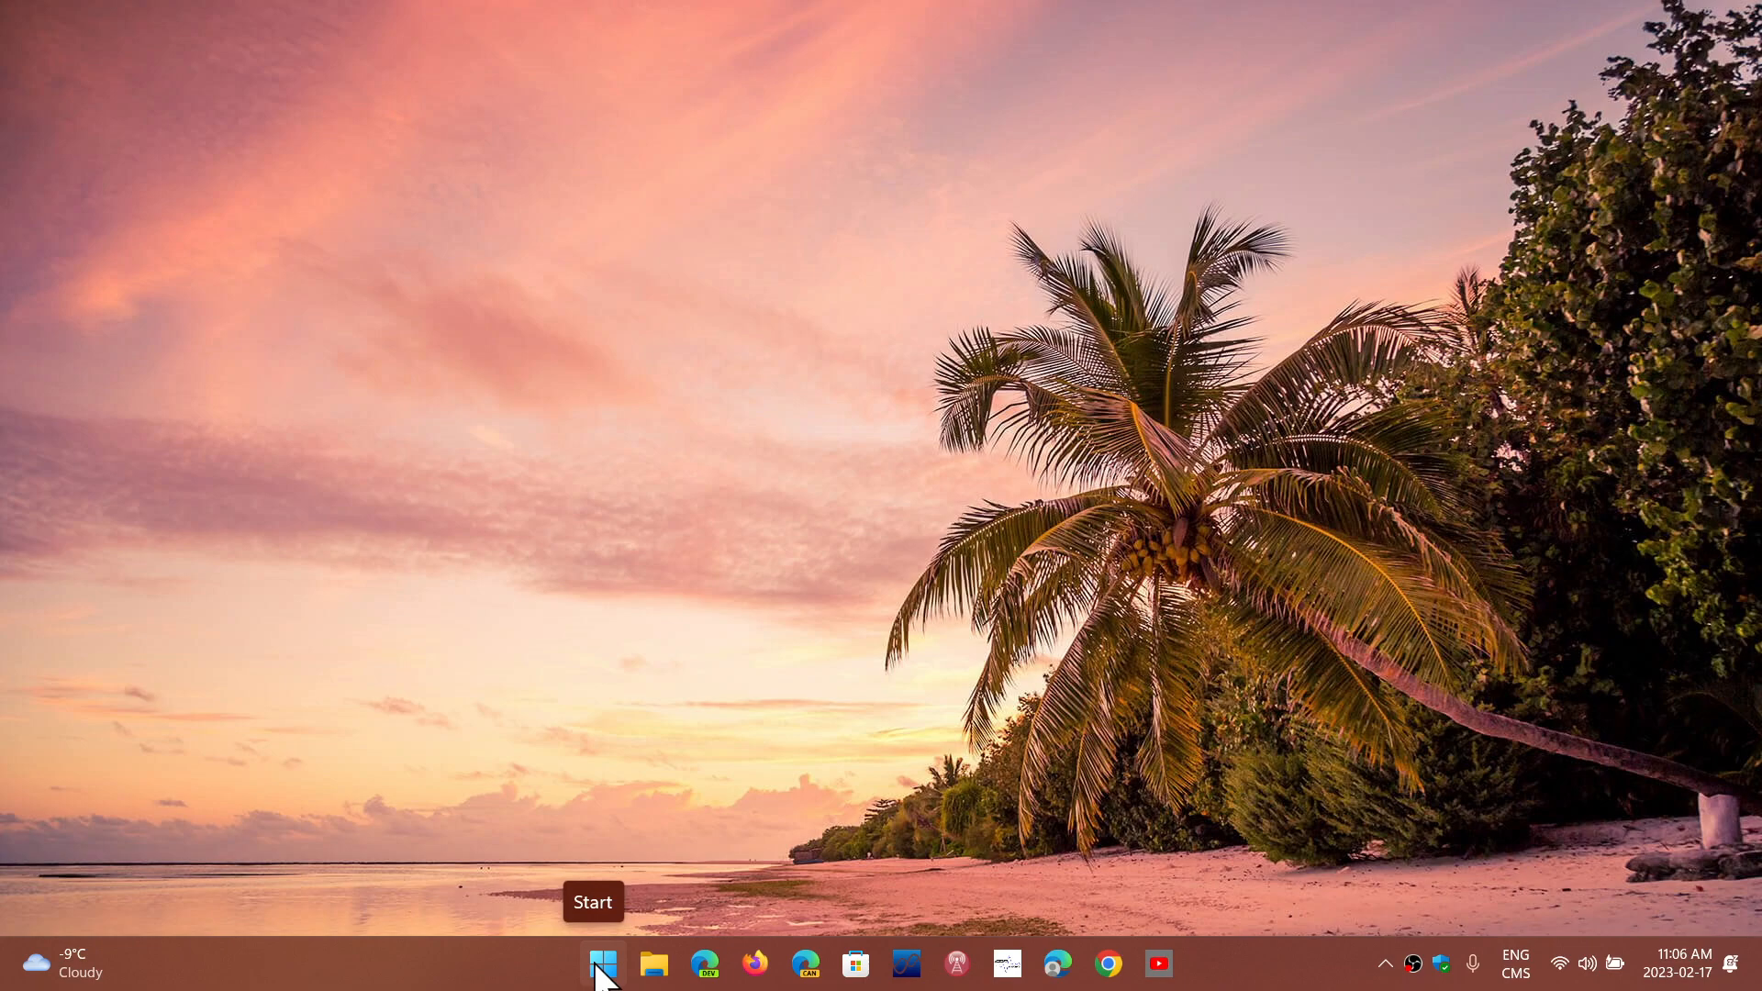
Open the Start menu from the taskbar to show the pinned apps.
left_click(604, 962)
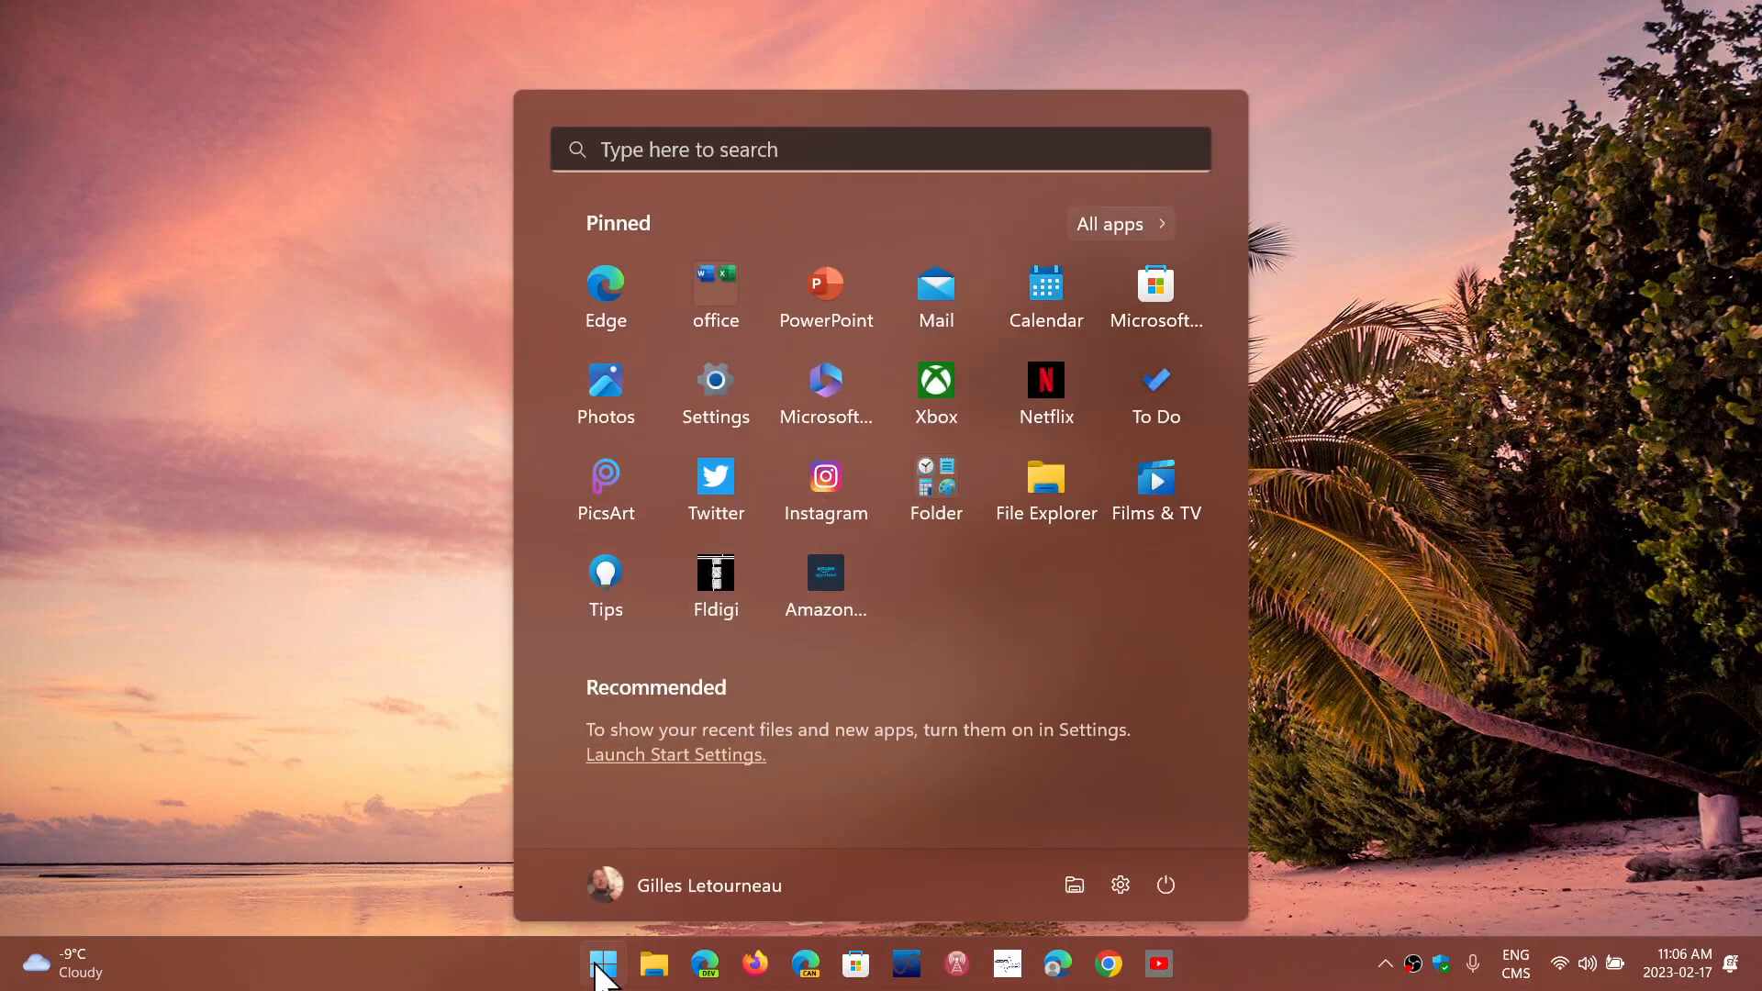
Launch Settings, go to Windows Update, and view the 42-entry Update history.
left_click(715, 387)
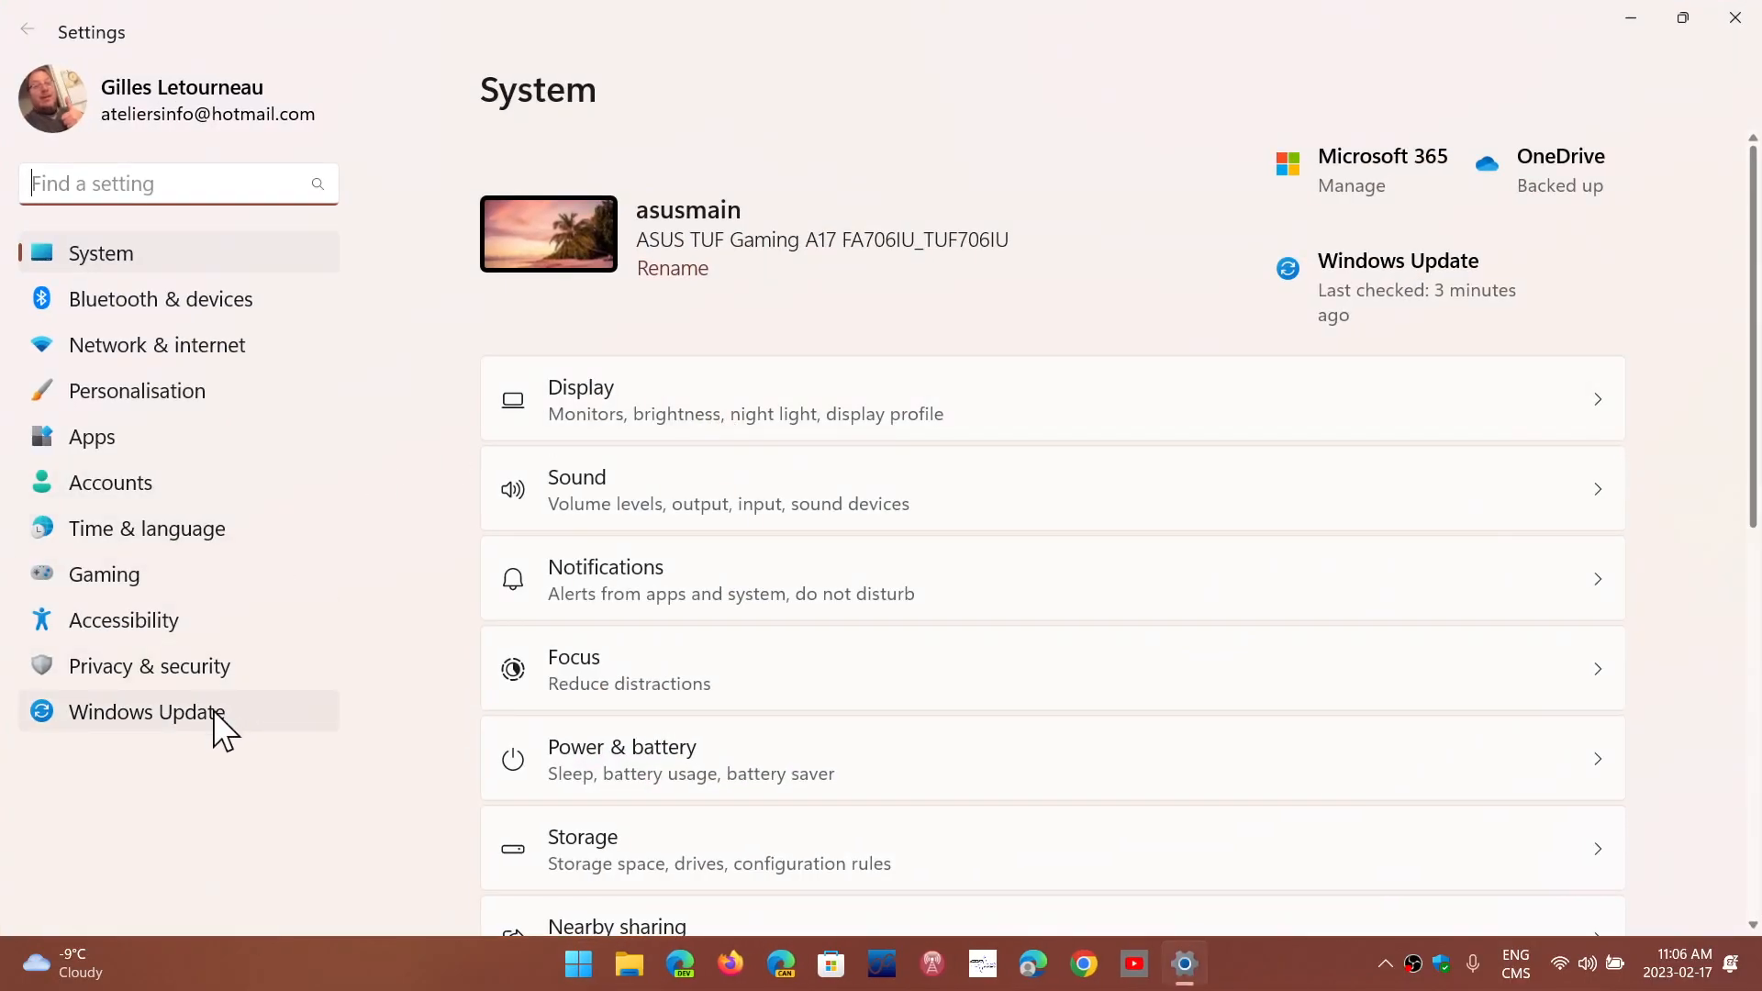
left_click(145, 711)
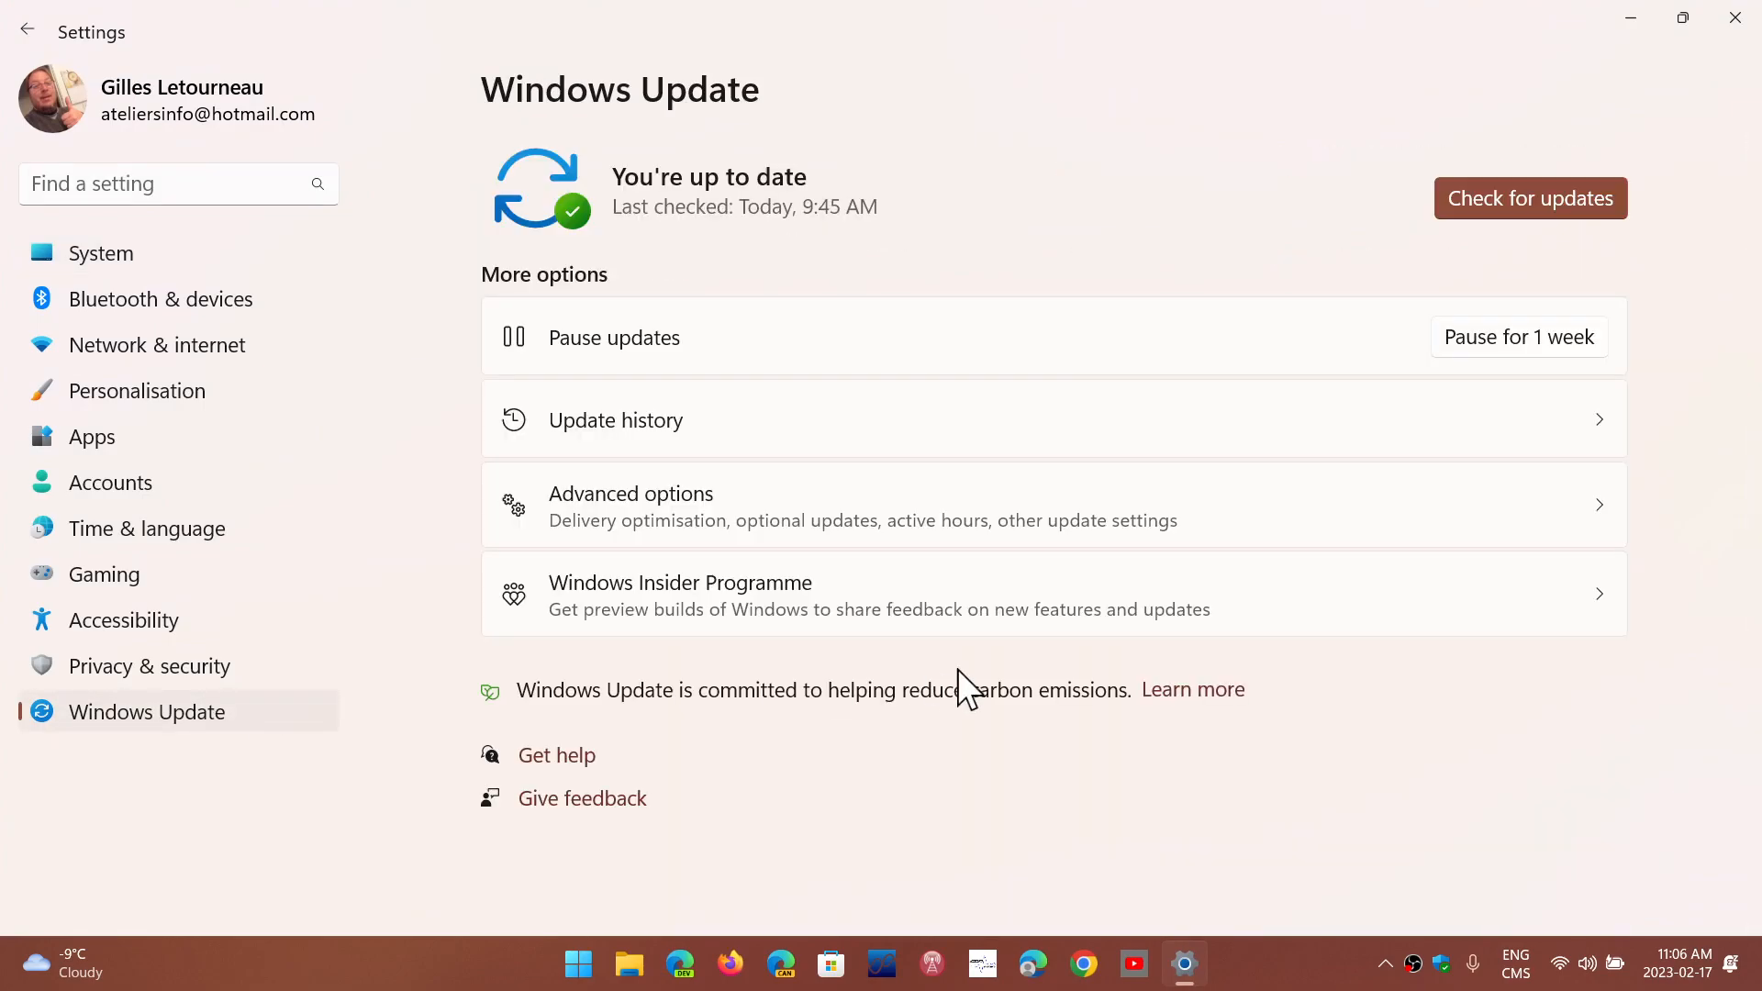
mouse_move(1203, 798)
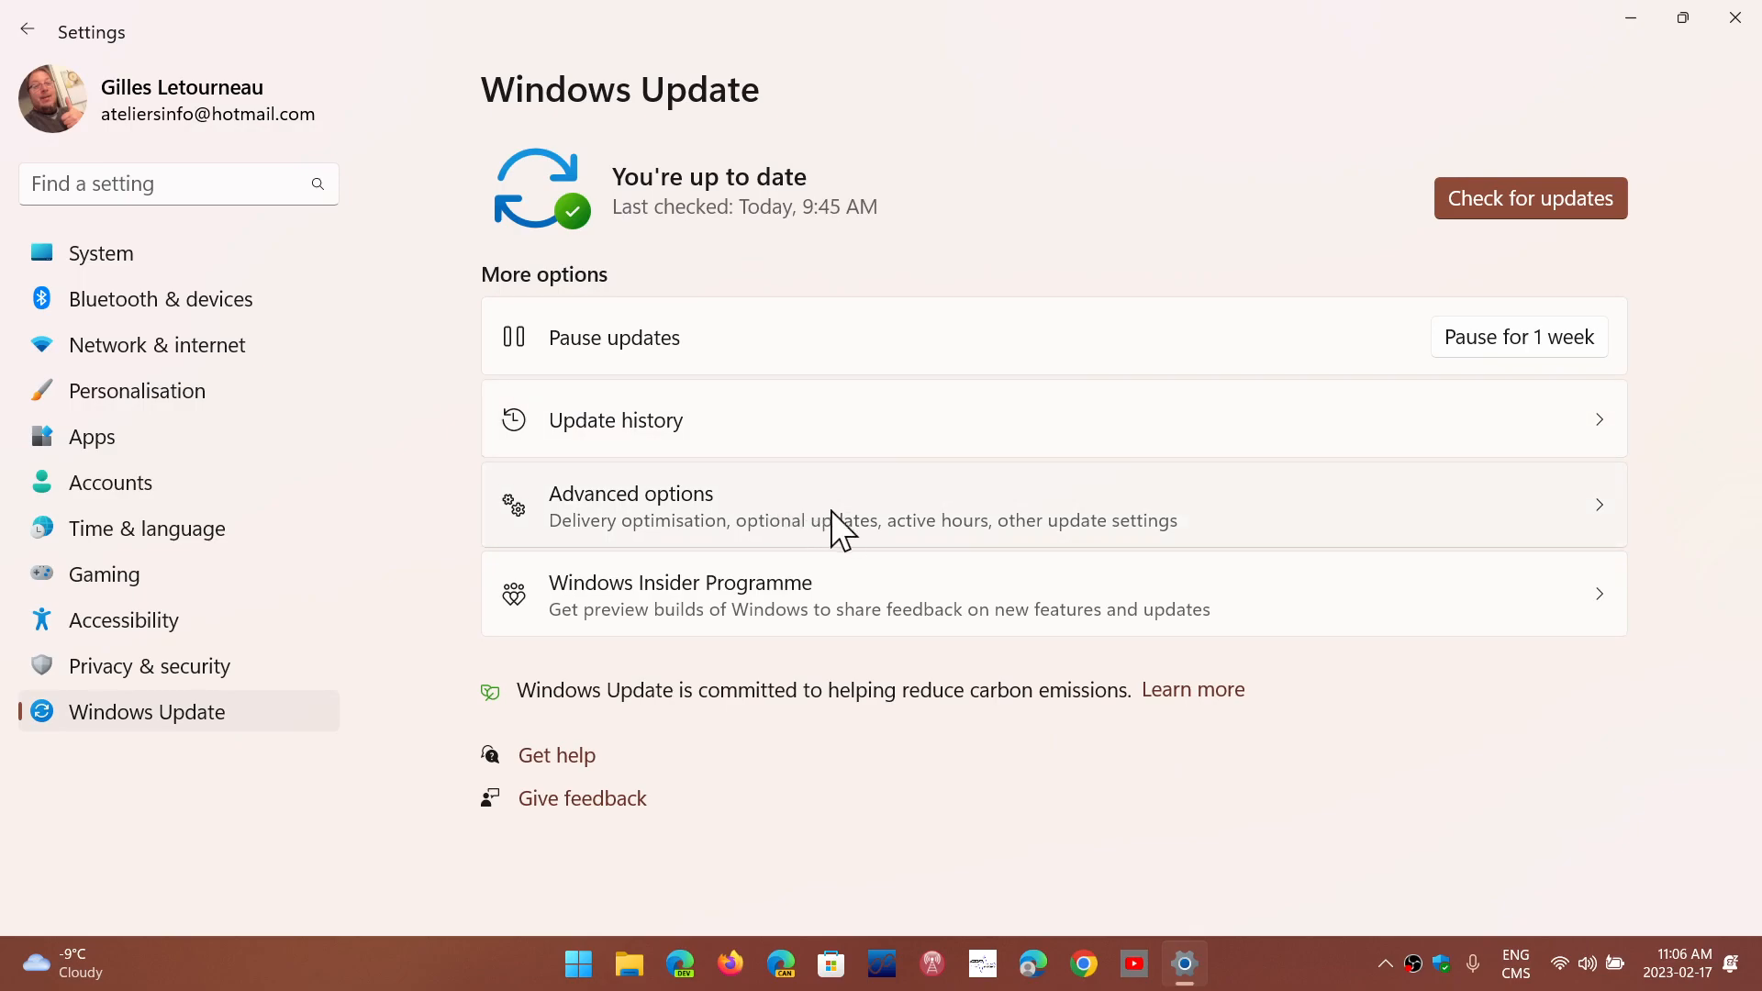
left_click(615, 419)
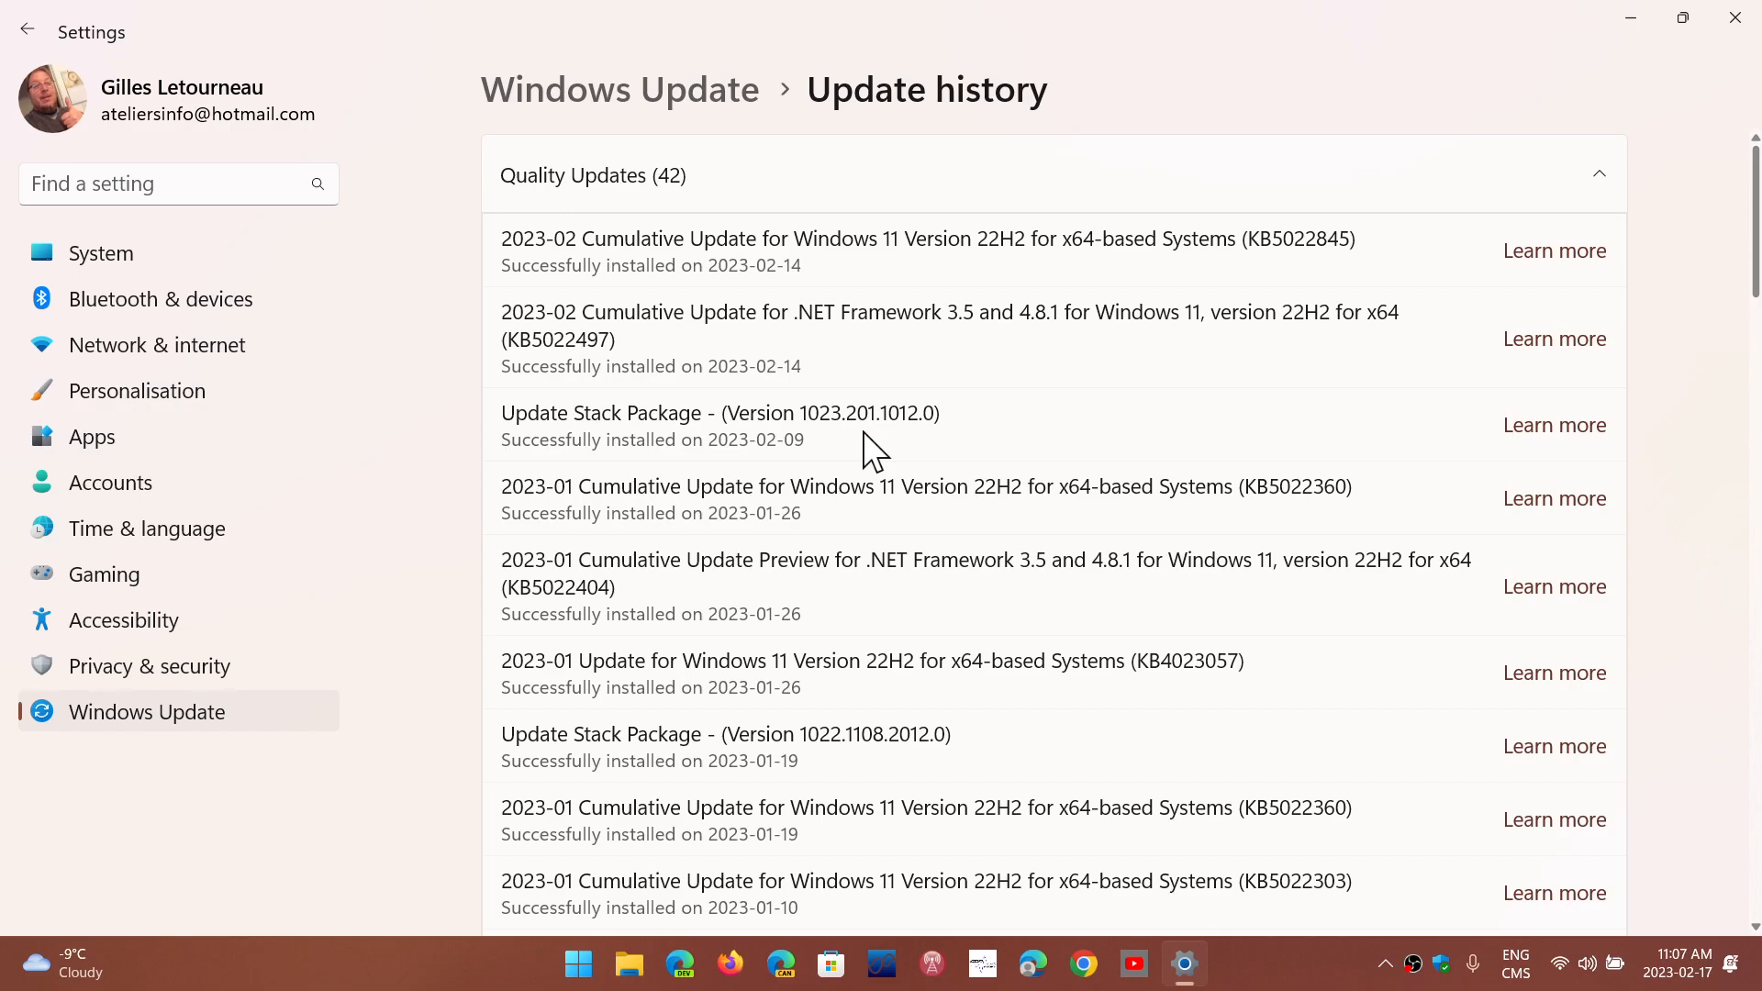
mouse_move(1405, 81)
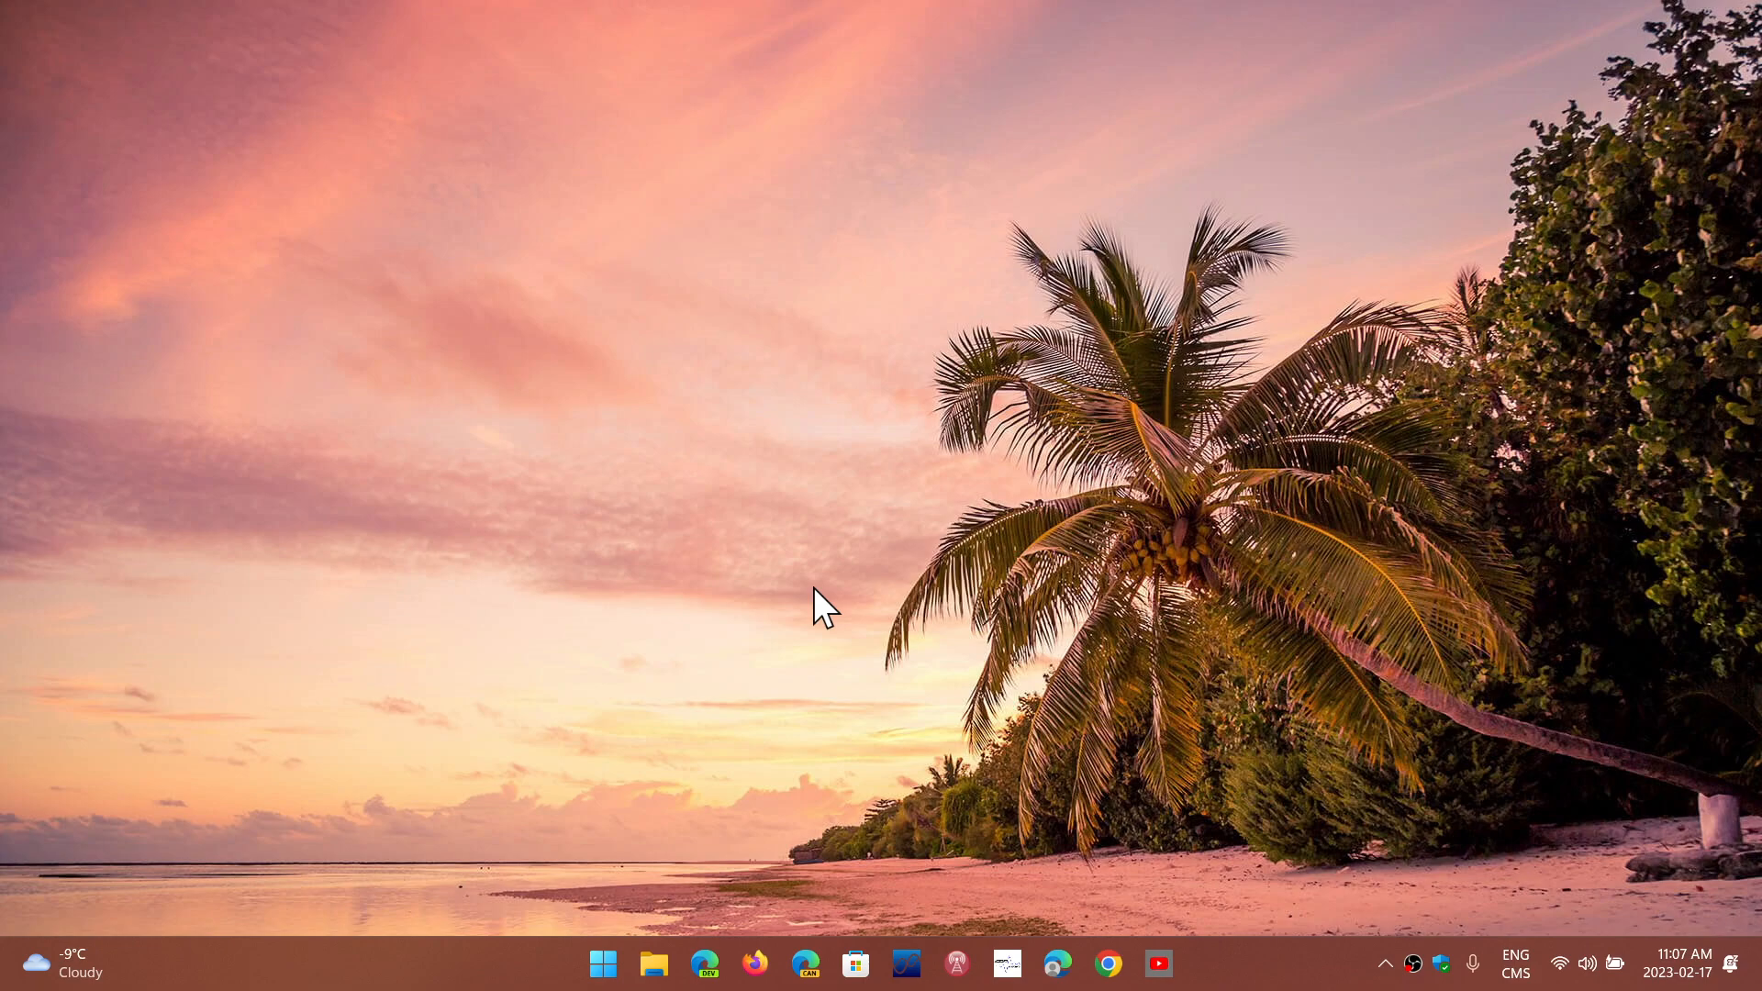
mouse_move(749, 590)
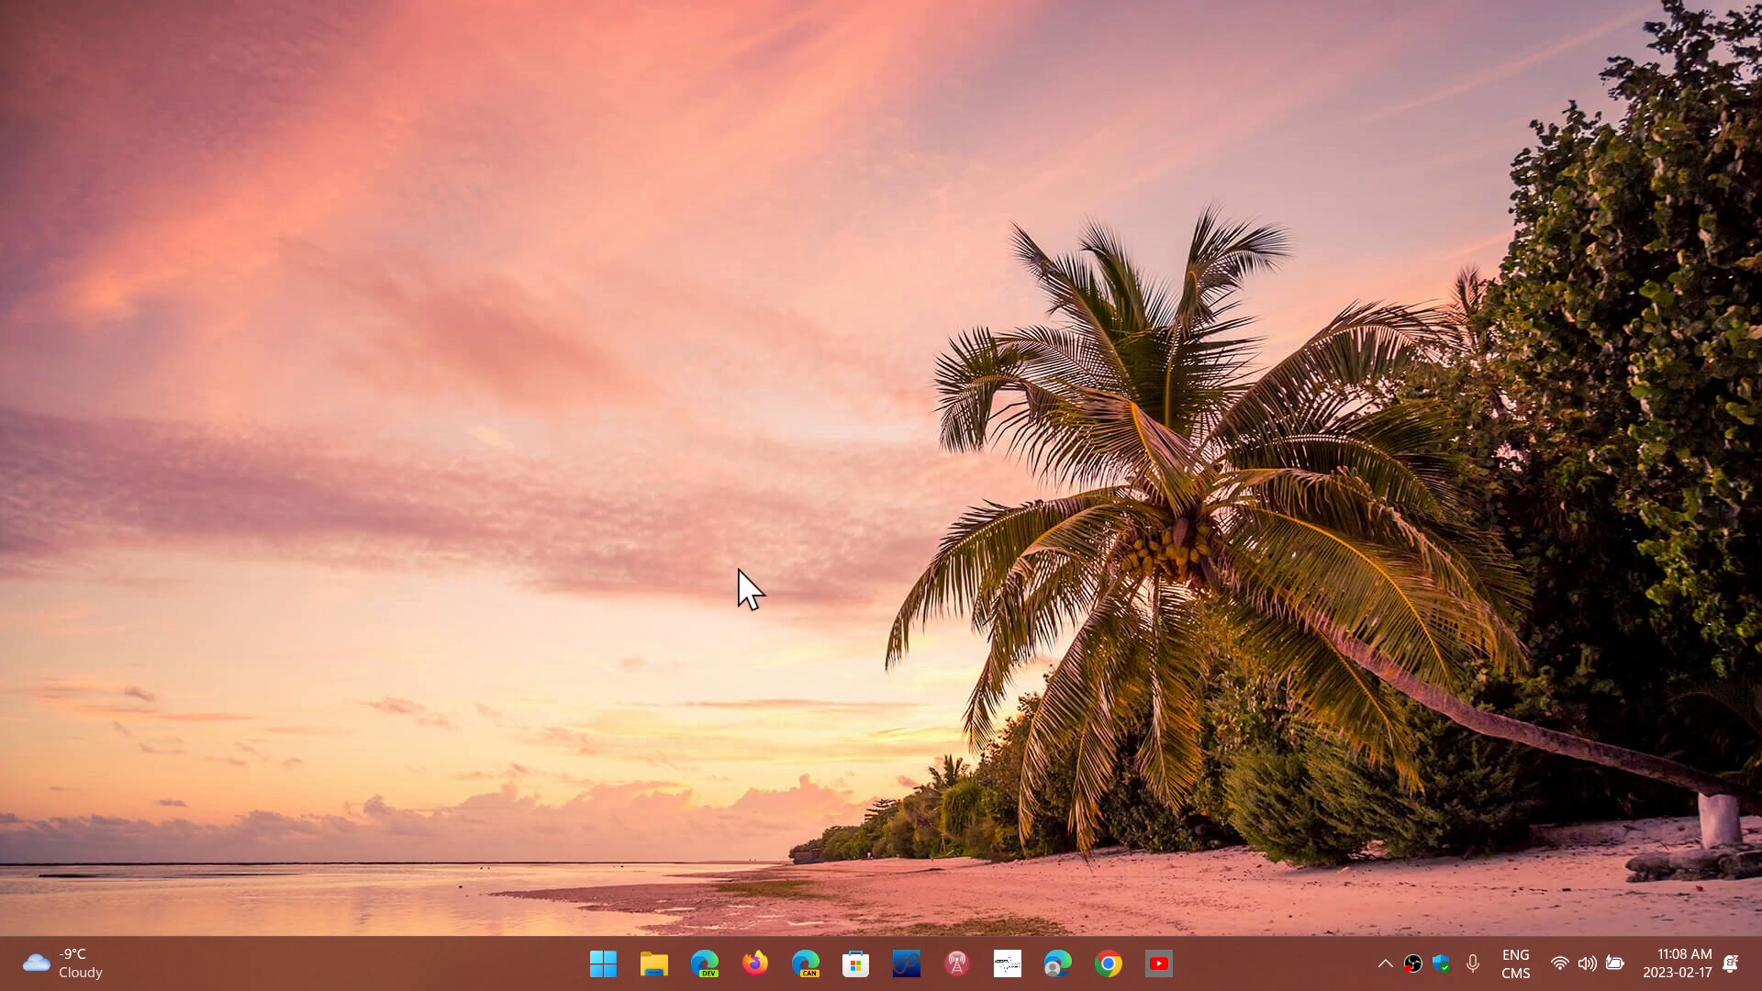